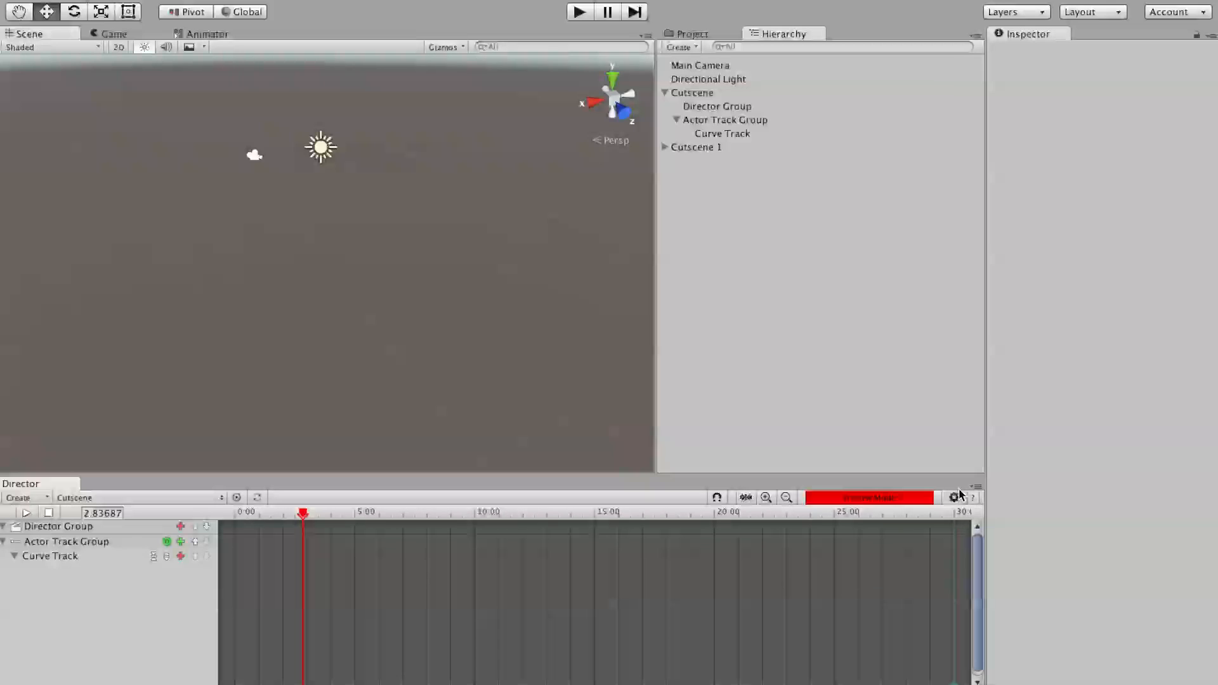
Step: Bring up the Director Settings window and move it aside so the Enable Beta Features option is visible
click(954, 497)
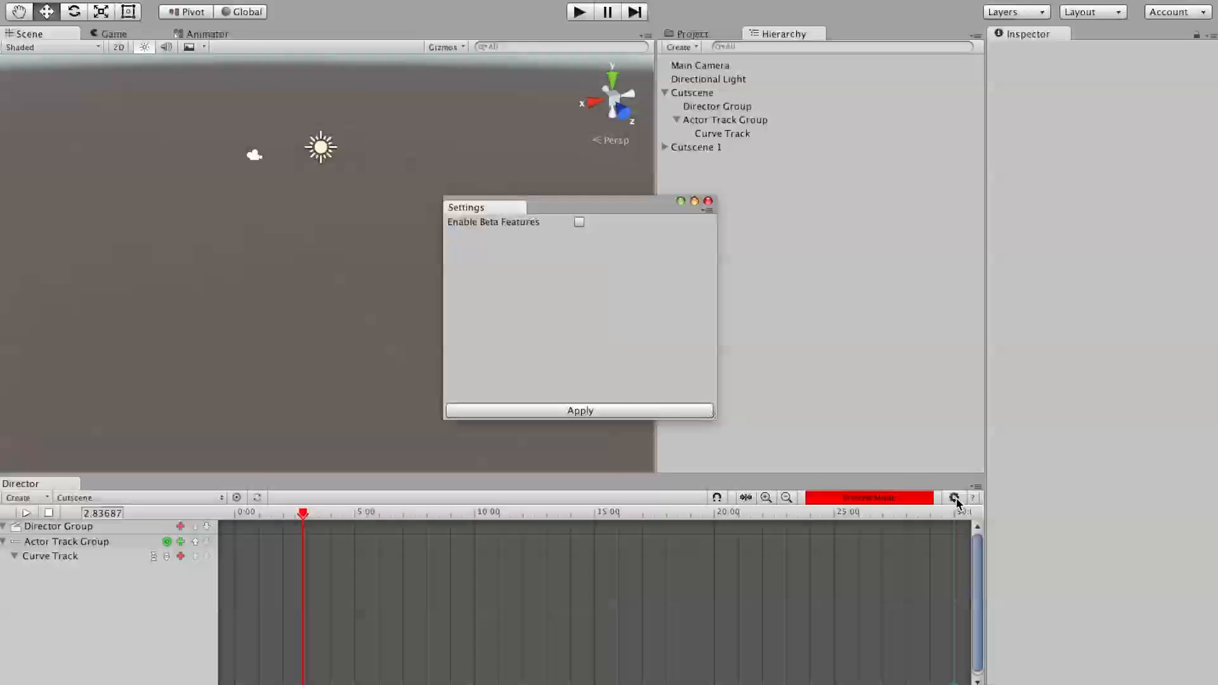
drag(505, 207, 669, 207)
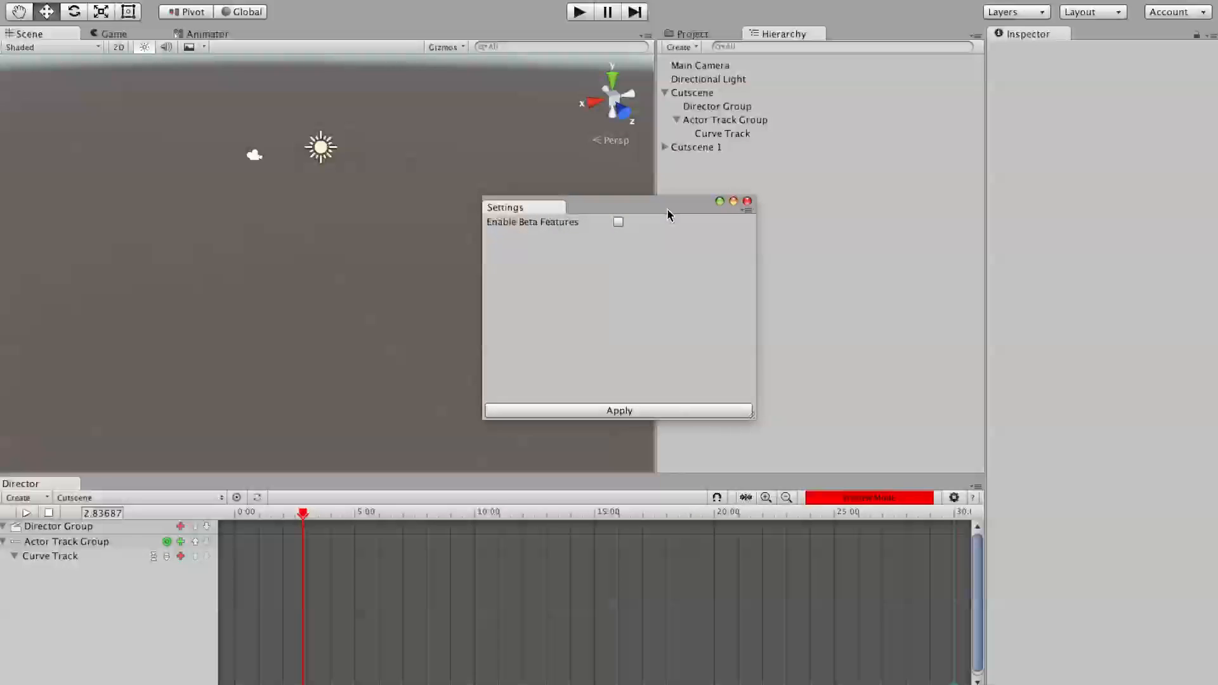
mouse_move(588, 226)
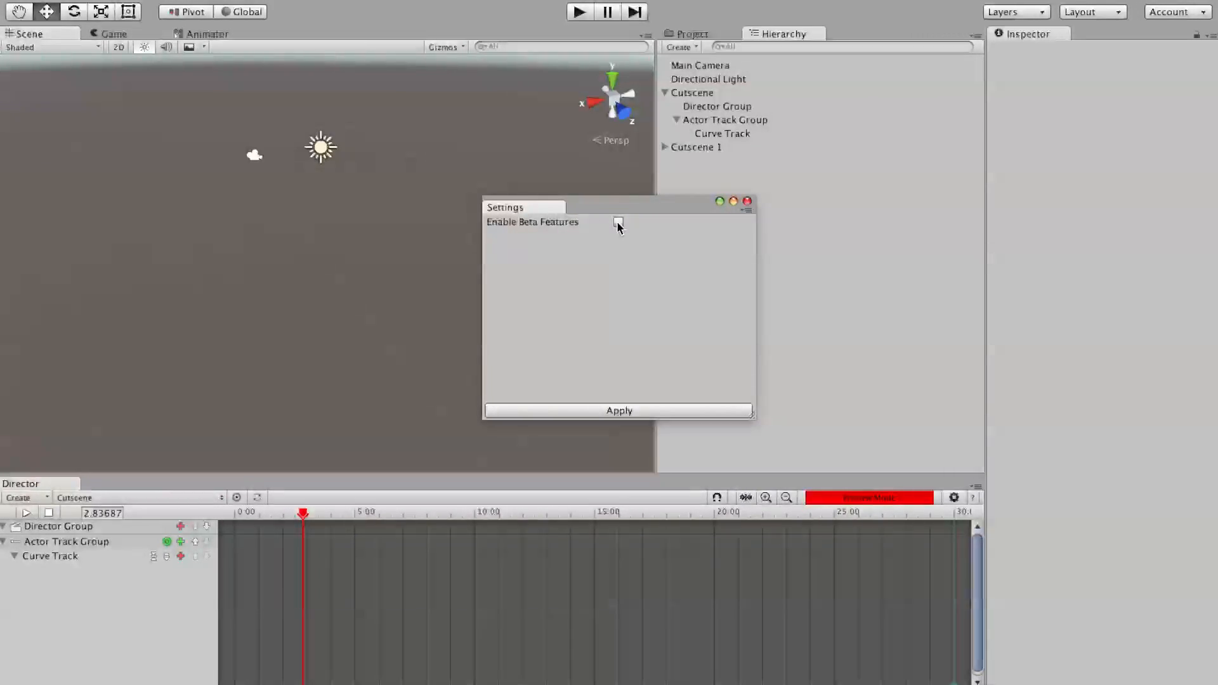
Step: Enable Beta Features, apply it, and reveal the new Crop/Scale resize mode choices
click(618, 222)
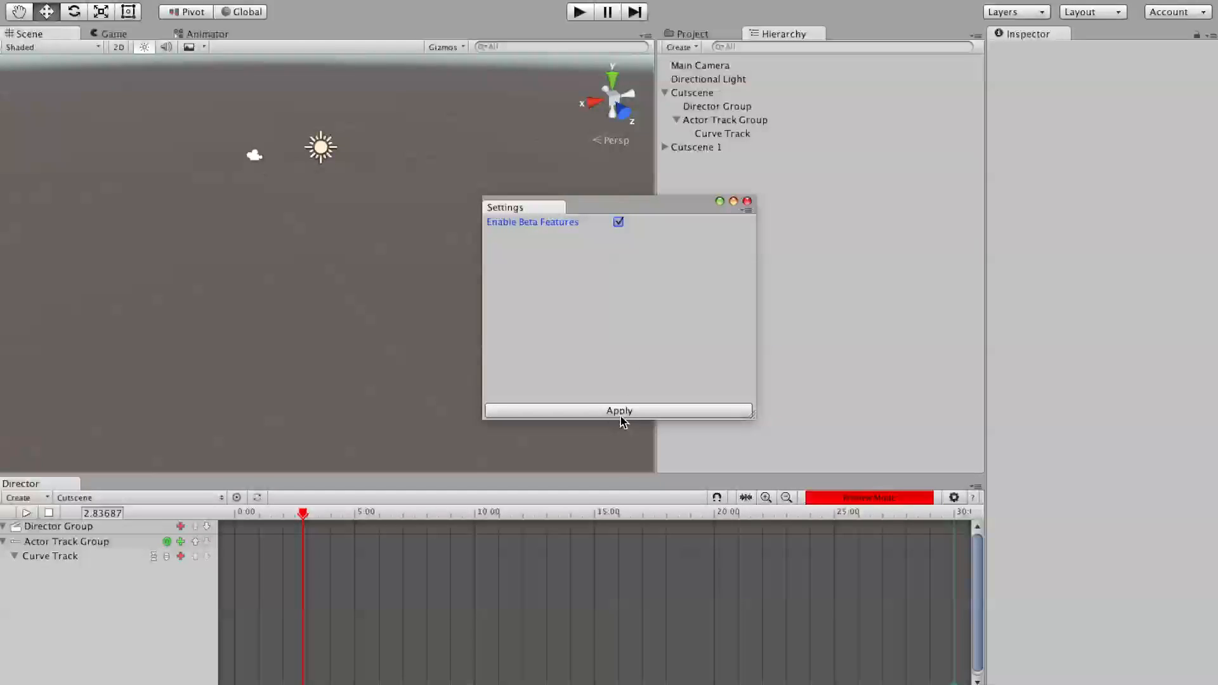
click(619, 411)
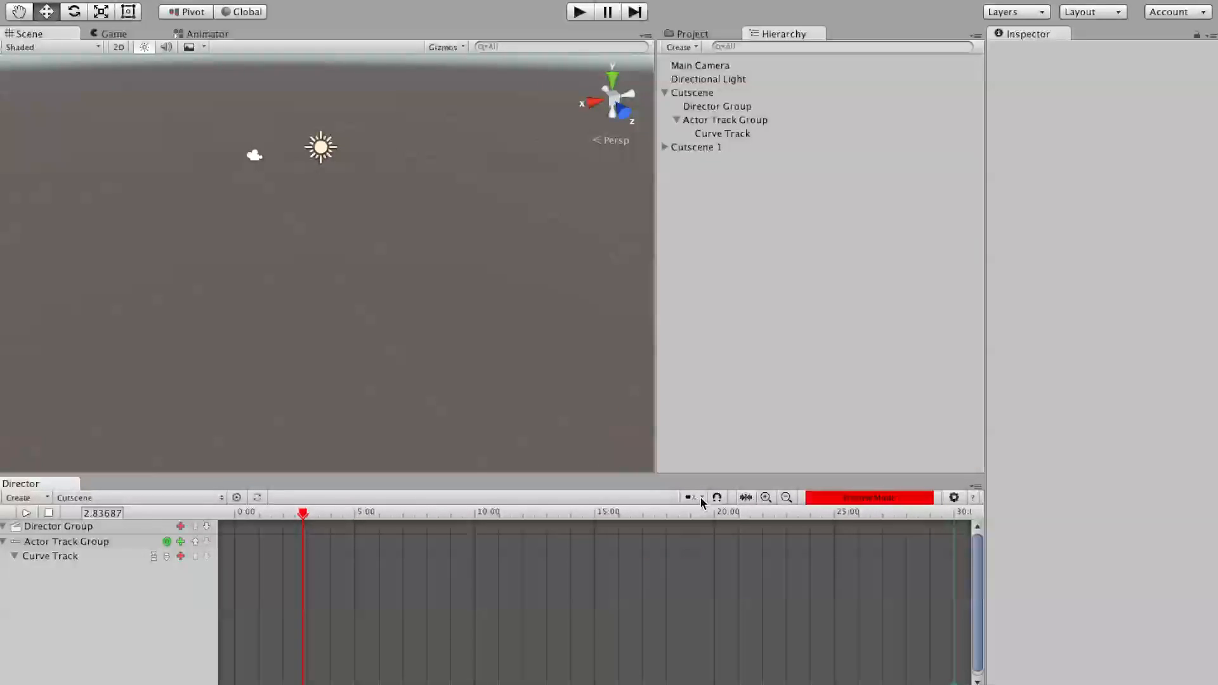
click(695, 497)
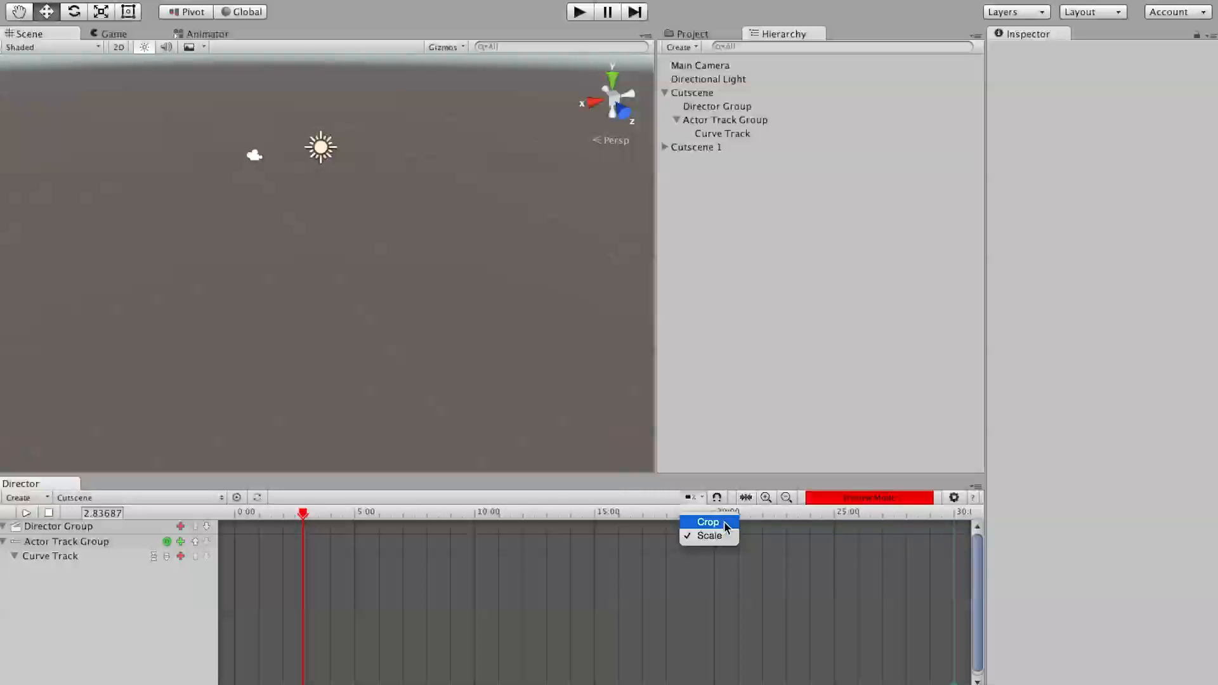
mouse_move(704, 515)
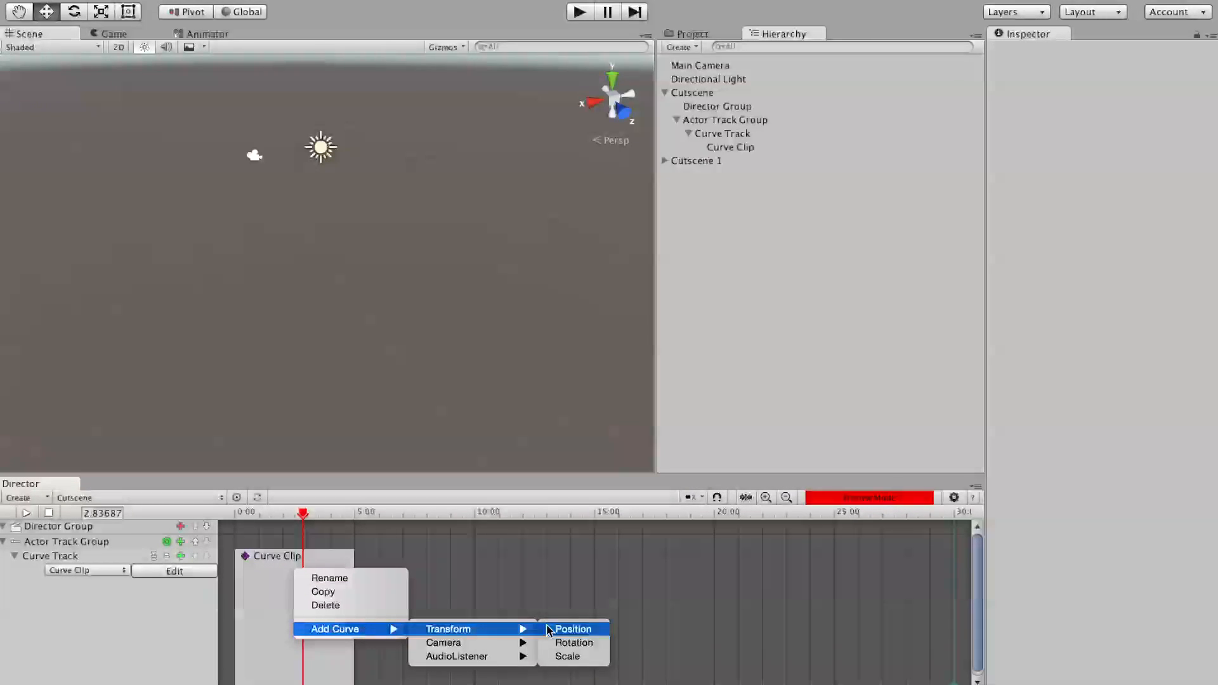
Step: Add a Transform Position curve to the Curve Clip and edit its x/y/z position curves
click(572, 628)
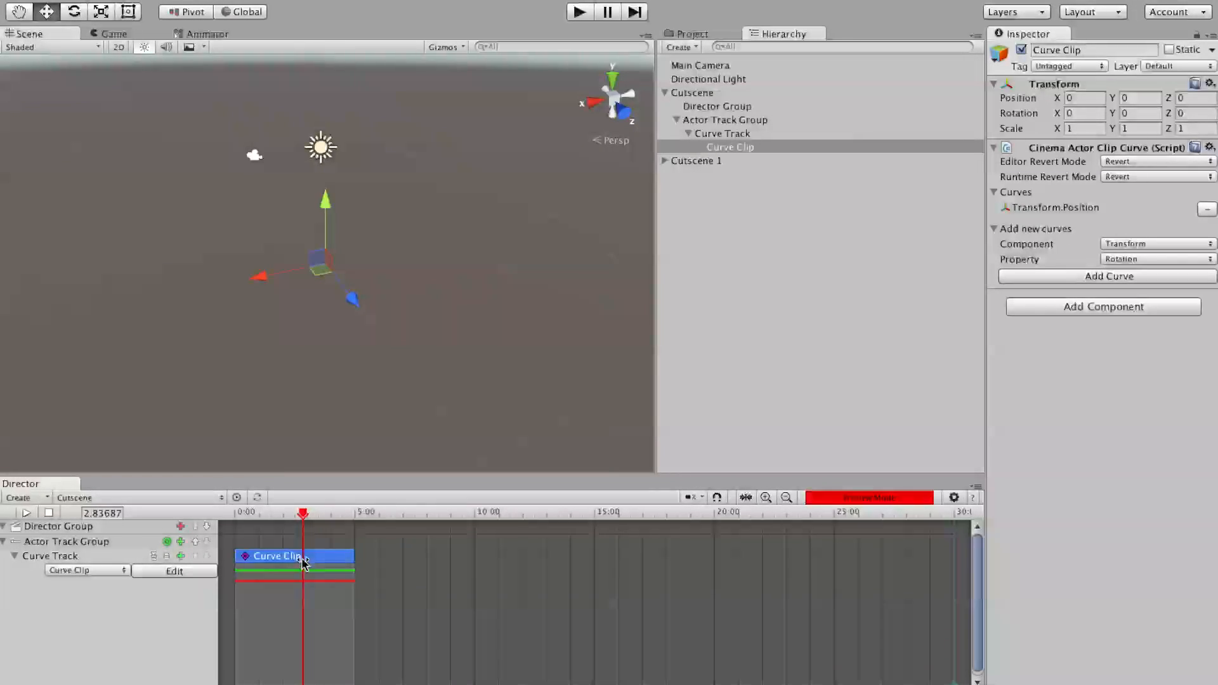
click(174, 571)
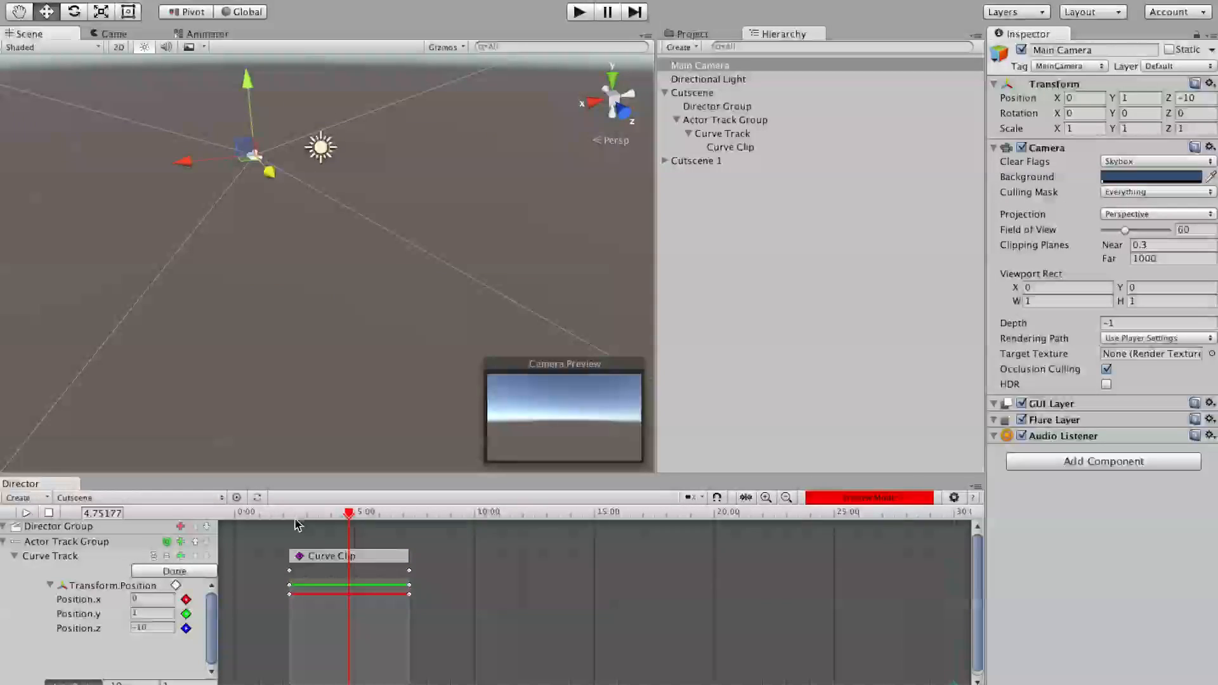
drag(349, 513, 316, 513)
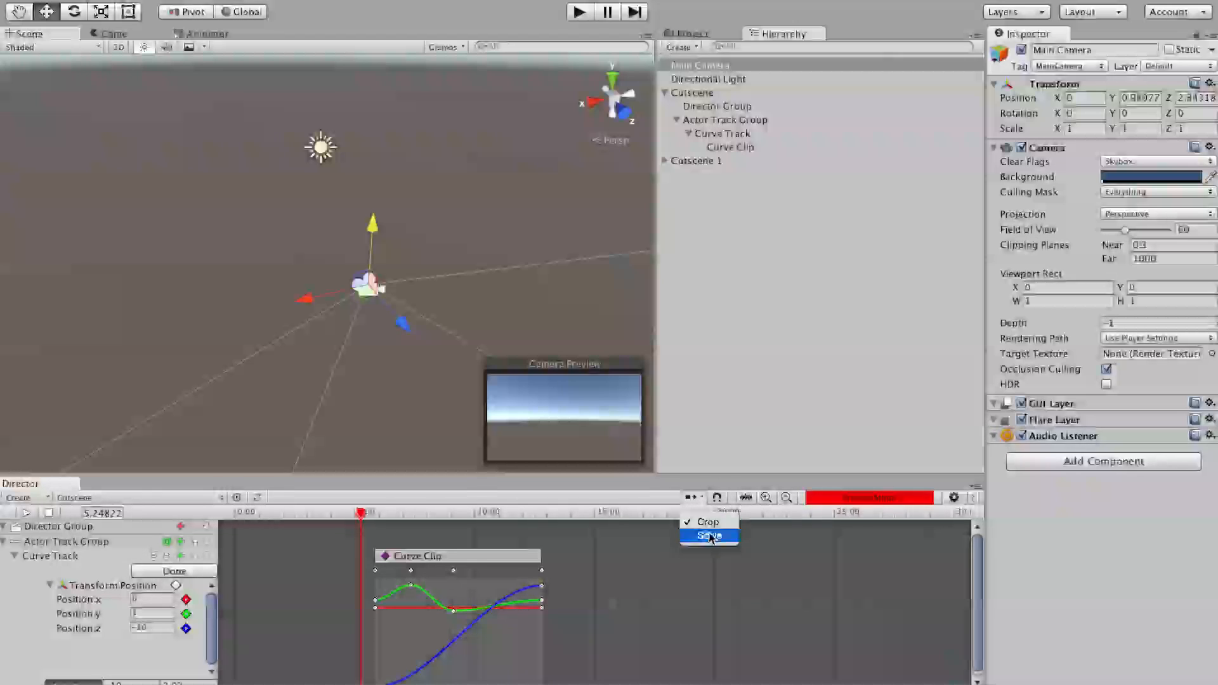
Step: Resize the Curve Clip in Scale mode to stretch its curves, then bring up the modes to choose Crop
click(705, 535)
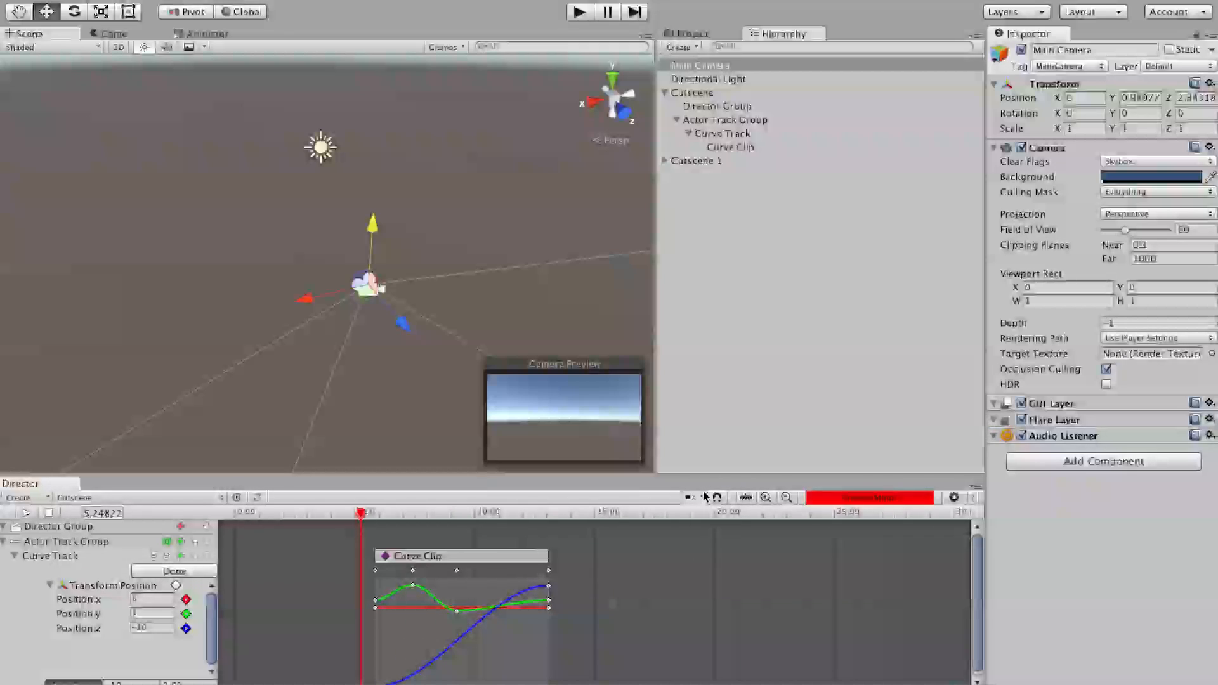
drag(548, 575, 512, 575)
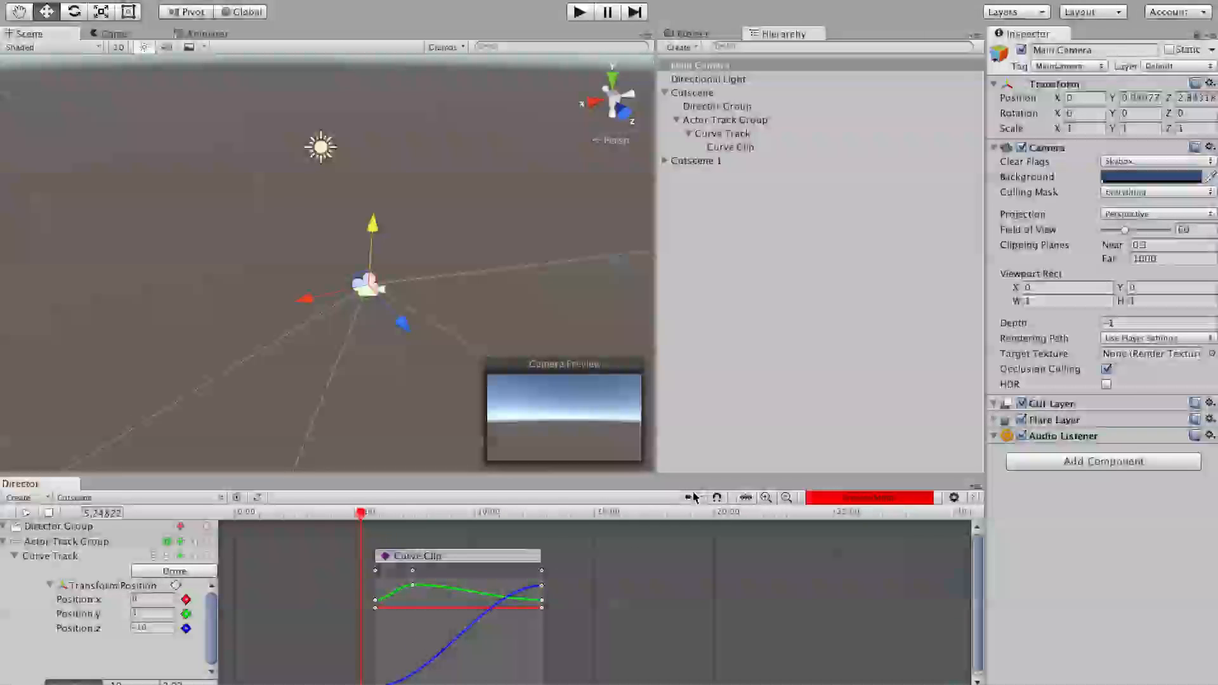
click(693, 497)
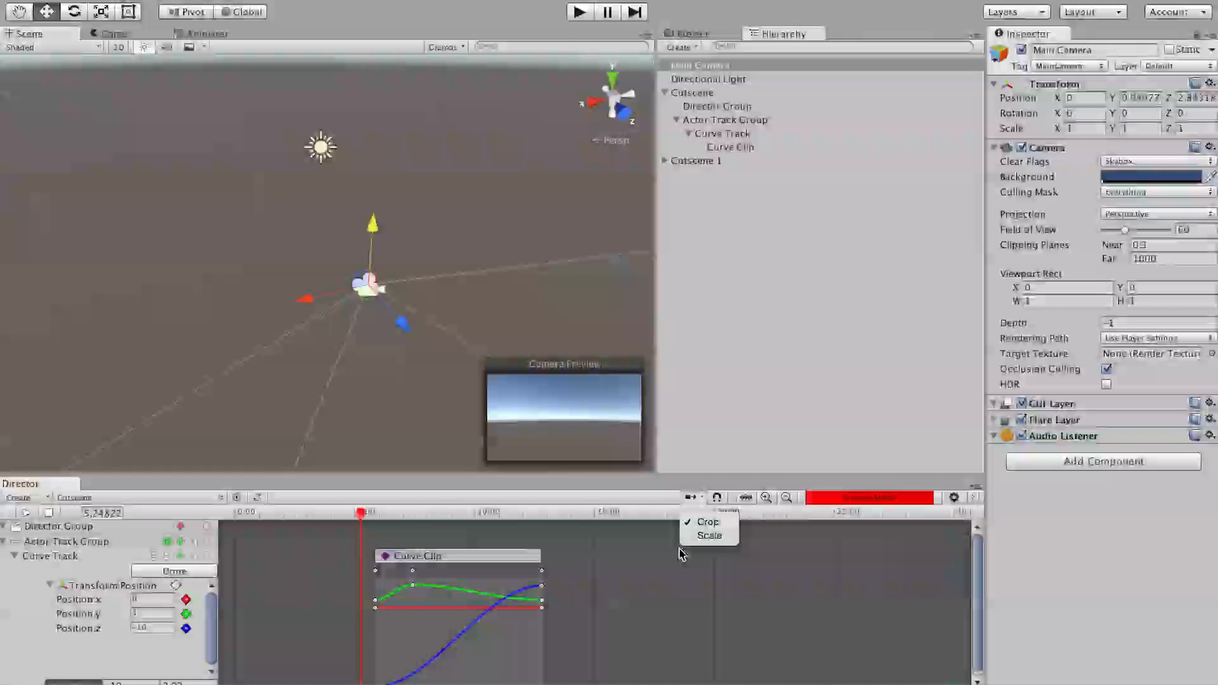